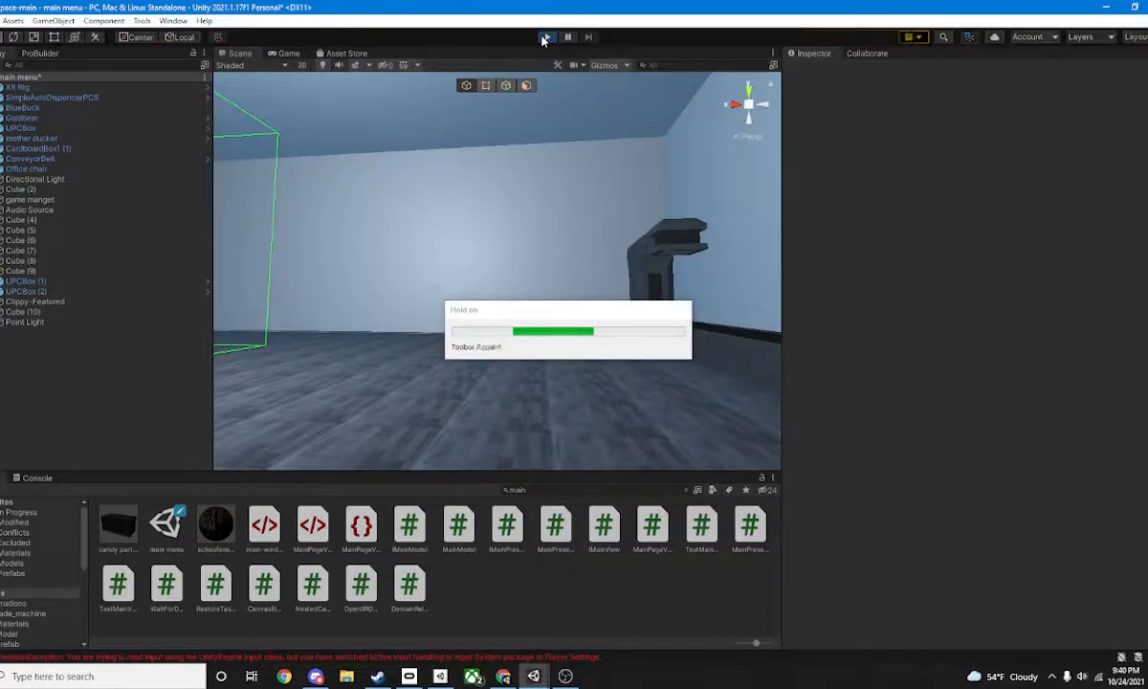
# Enter Play mode after script compilation finishes, showing the level from the player's camera
pyautogui.click(543, 37)
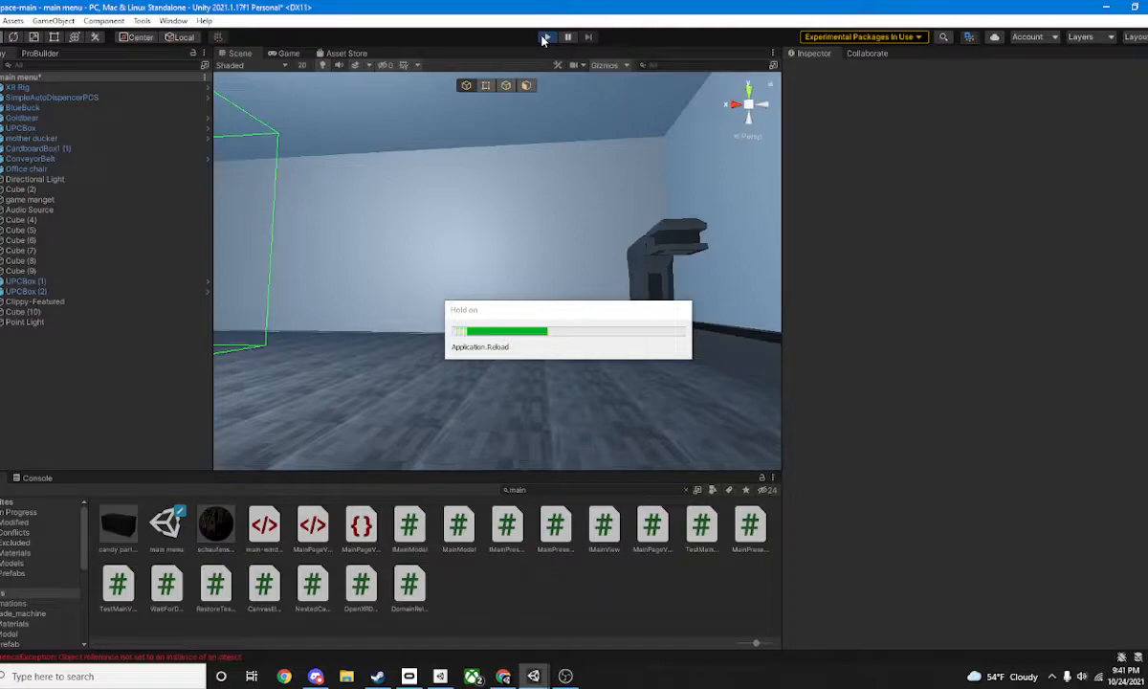
pyautogui.click(543, 39)
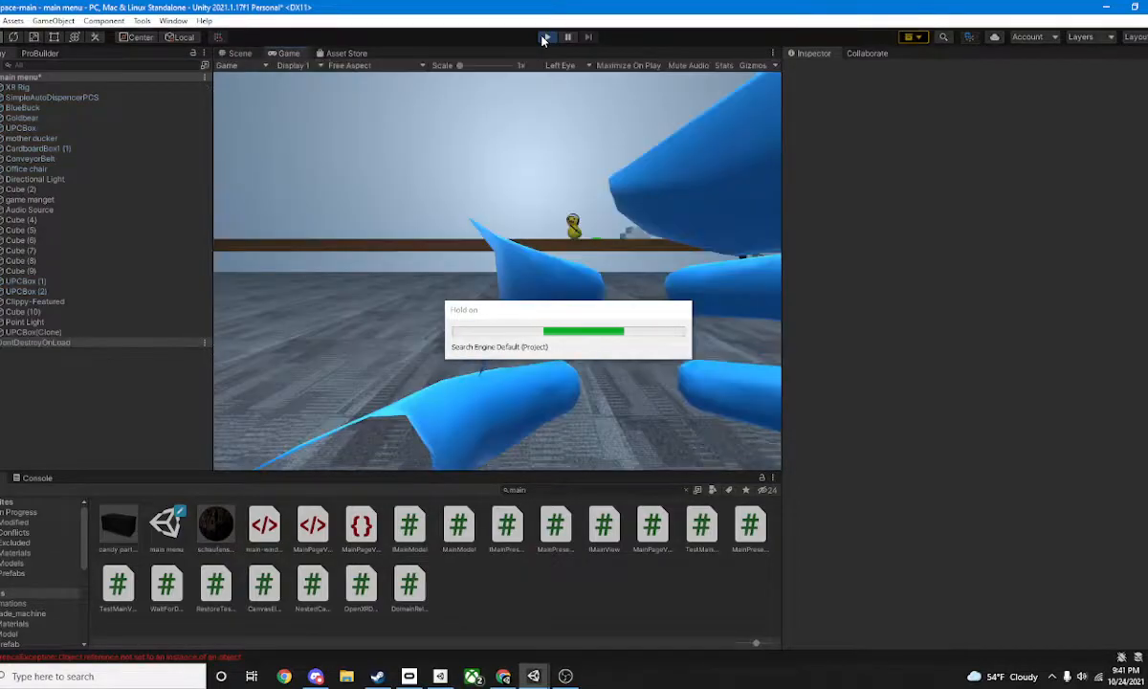